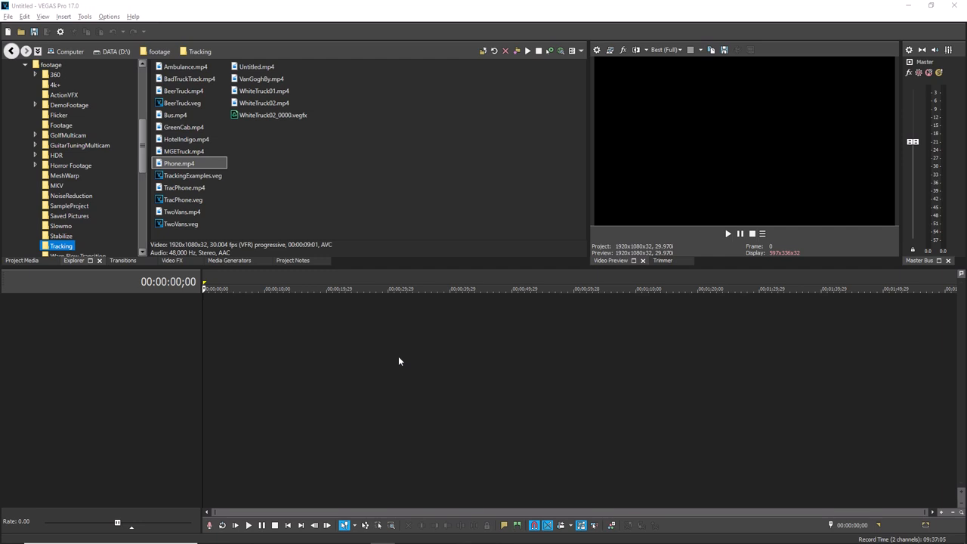
pyautogui.moveTo(284, 277)
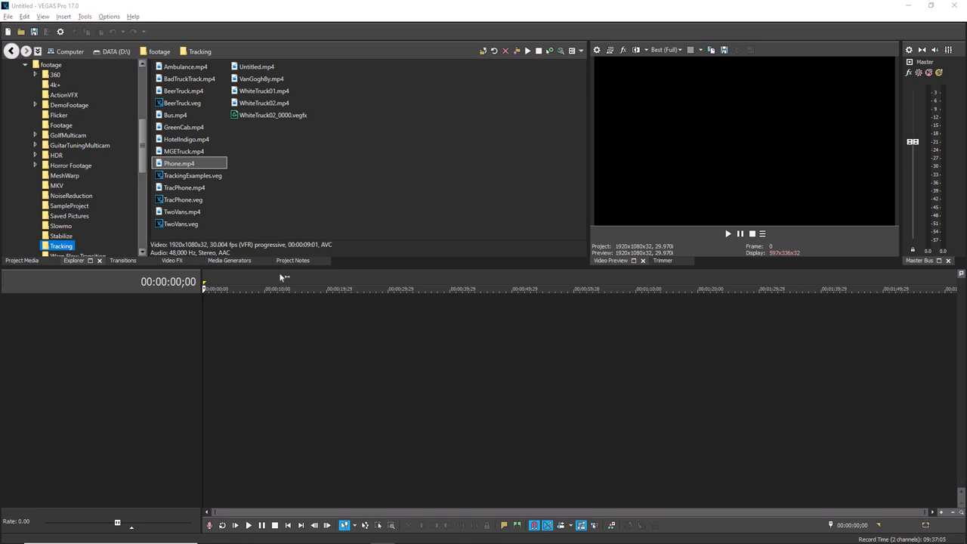
# Step: Select Bus.mp4 through HotelIndigo.mp4 in the Explorer and drag the three clips onto the timeline
pyautogui.click(175, 115)
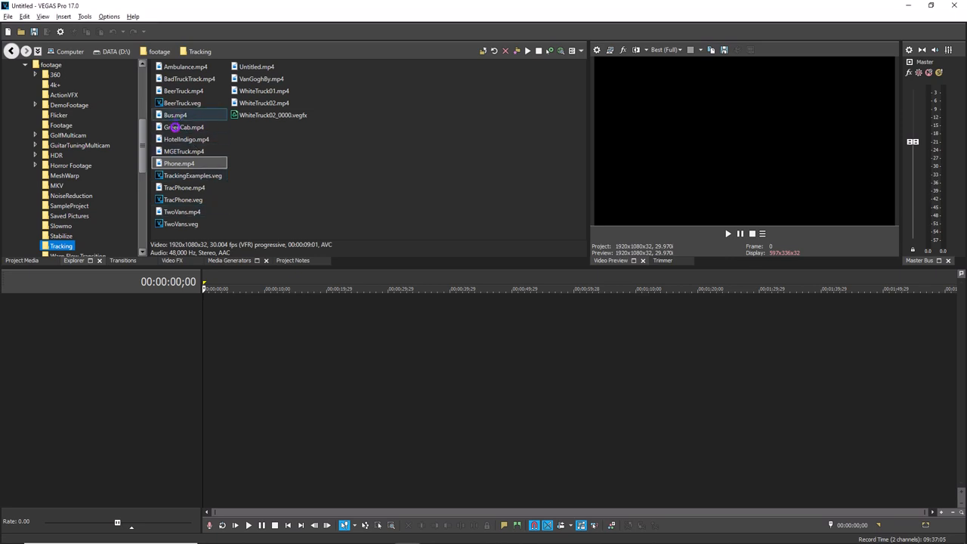
pyautogui.click(183, 127)
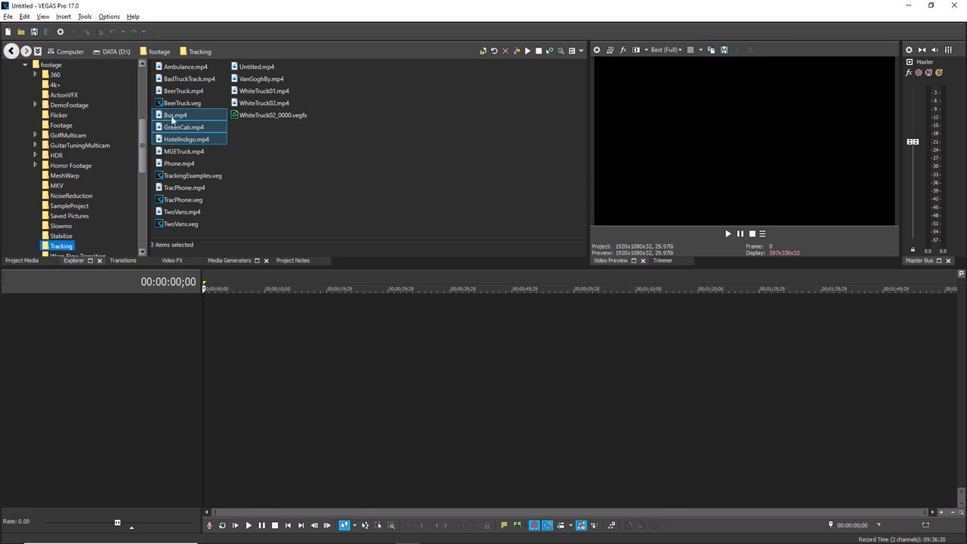
pyautogui.moveTo(173, 121); pyautogui.dragTo(314, 325)
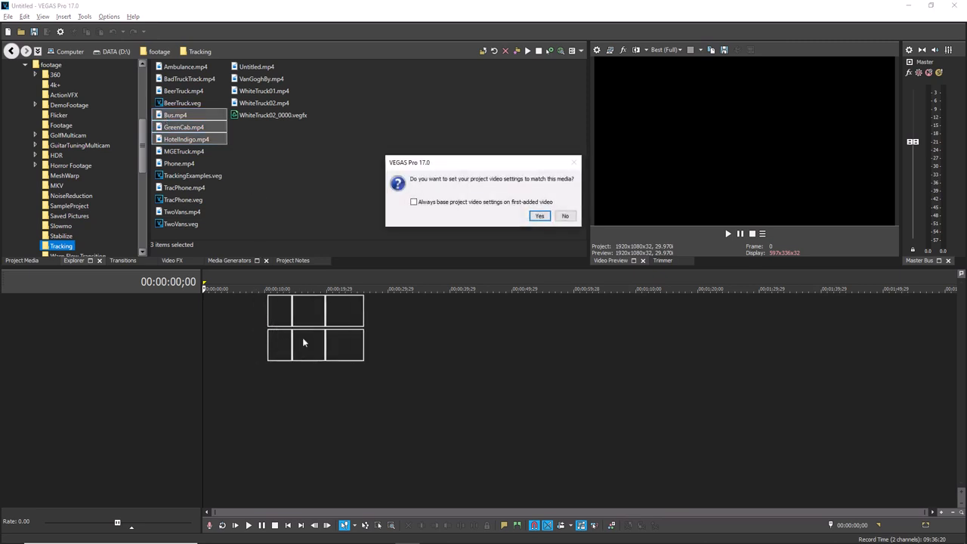
# Step: Answer Yes to matching project video settings so the three clips land end to end on video and audio tracks
pyautogui.click(540, 215)
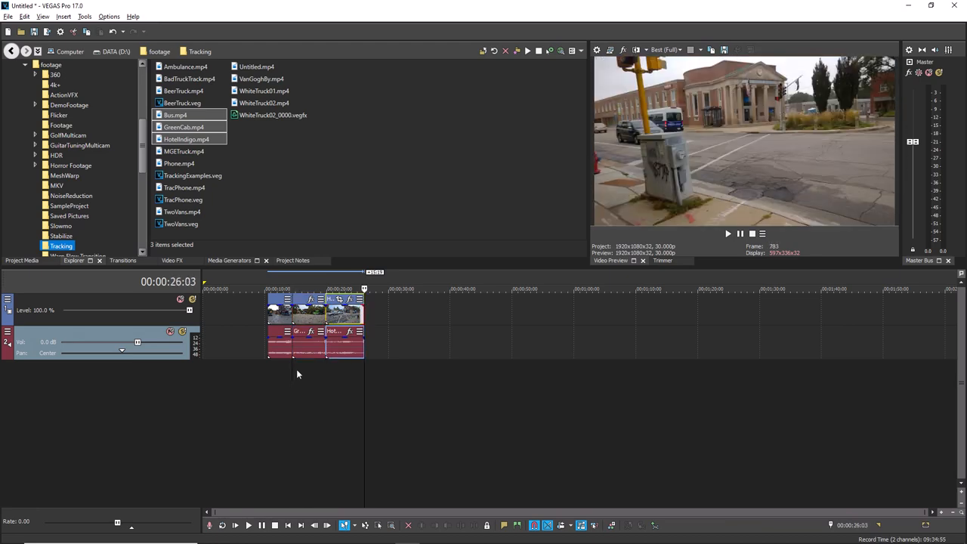
pyautogui.click(325, 290)
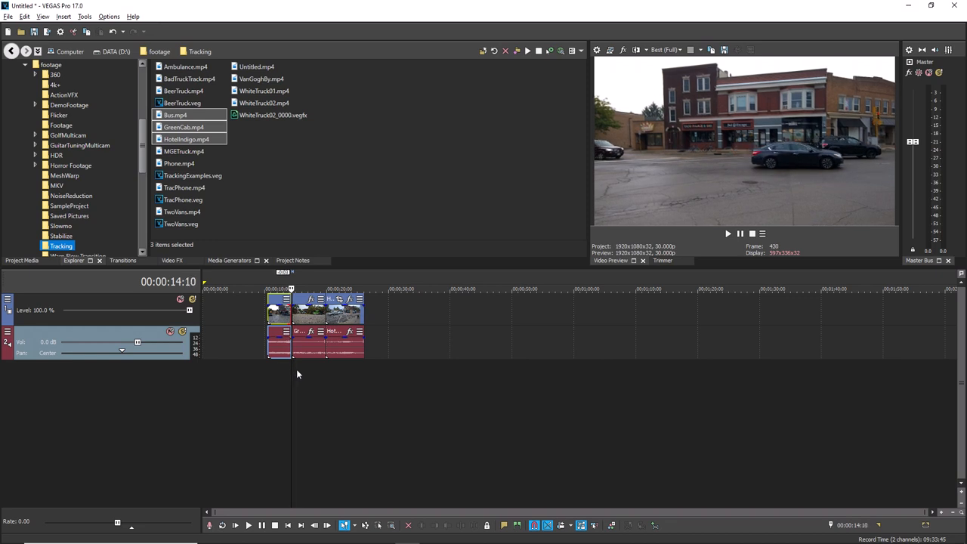
pyautogui.moveTo(372, 196)
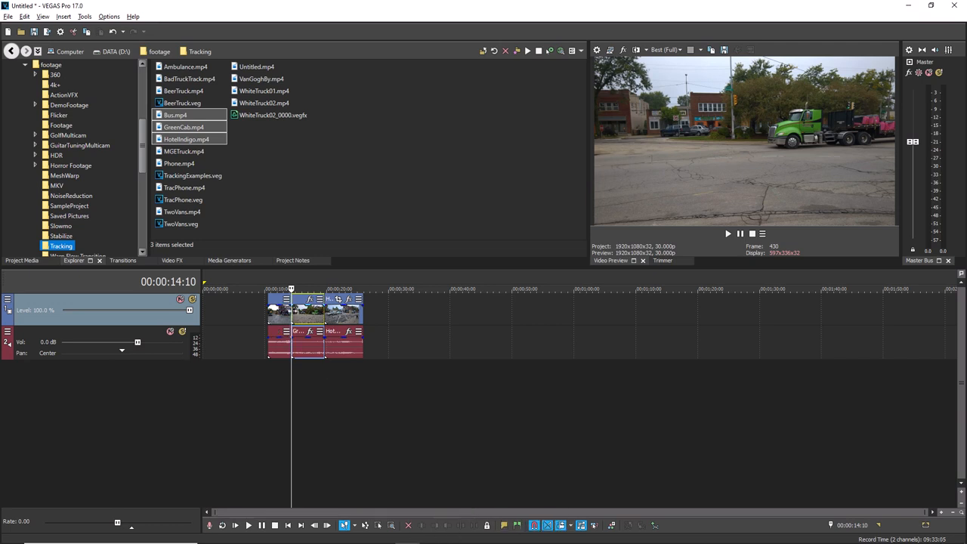
pyautogui.moveTo(293, 302)
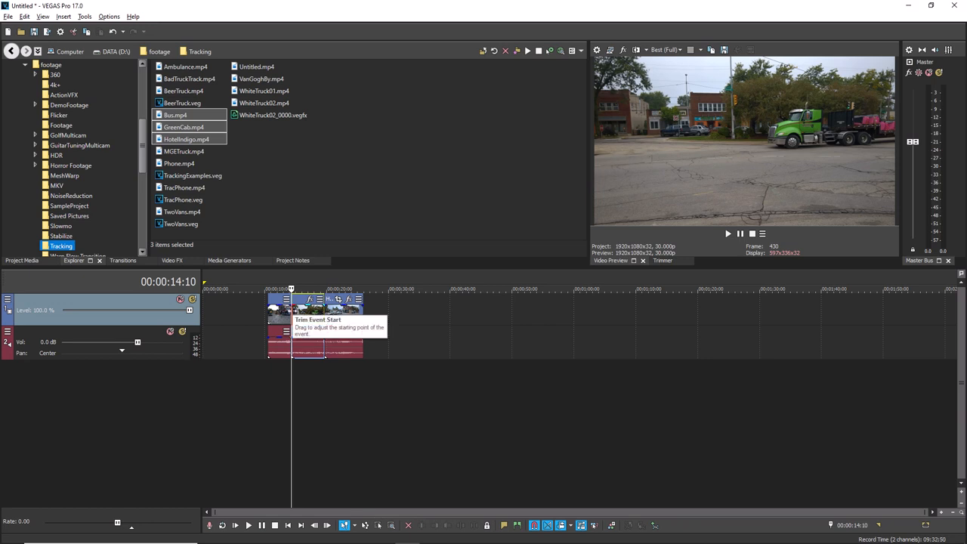